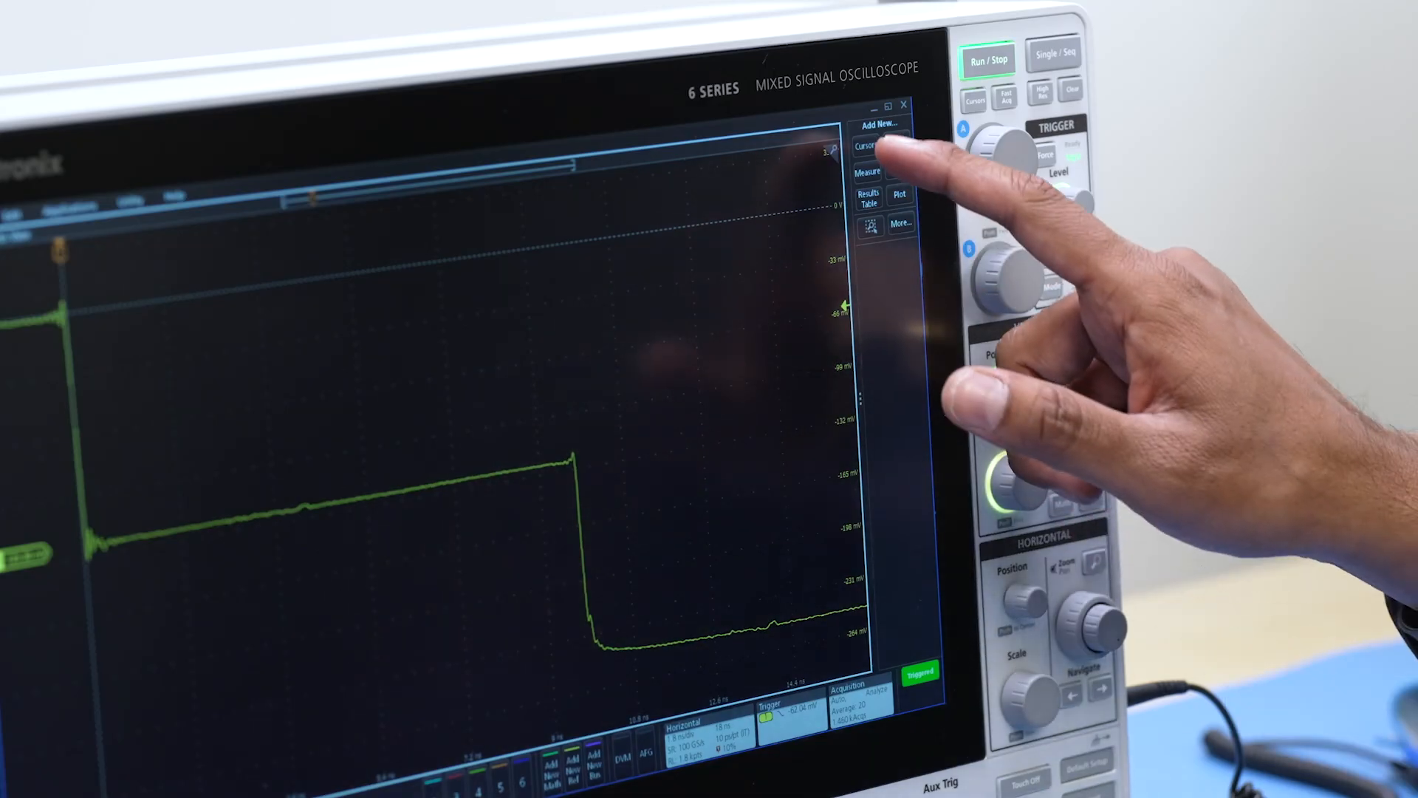
# - Add a TDR measurement so the Meas 1 badge and TDR impedance trace appear
pyautogui.click(868, 172)
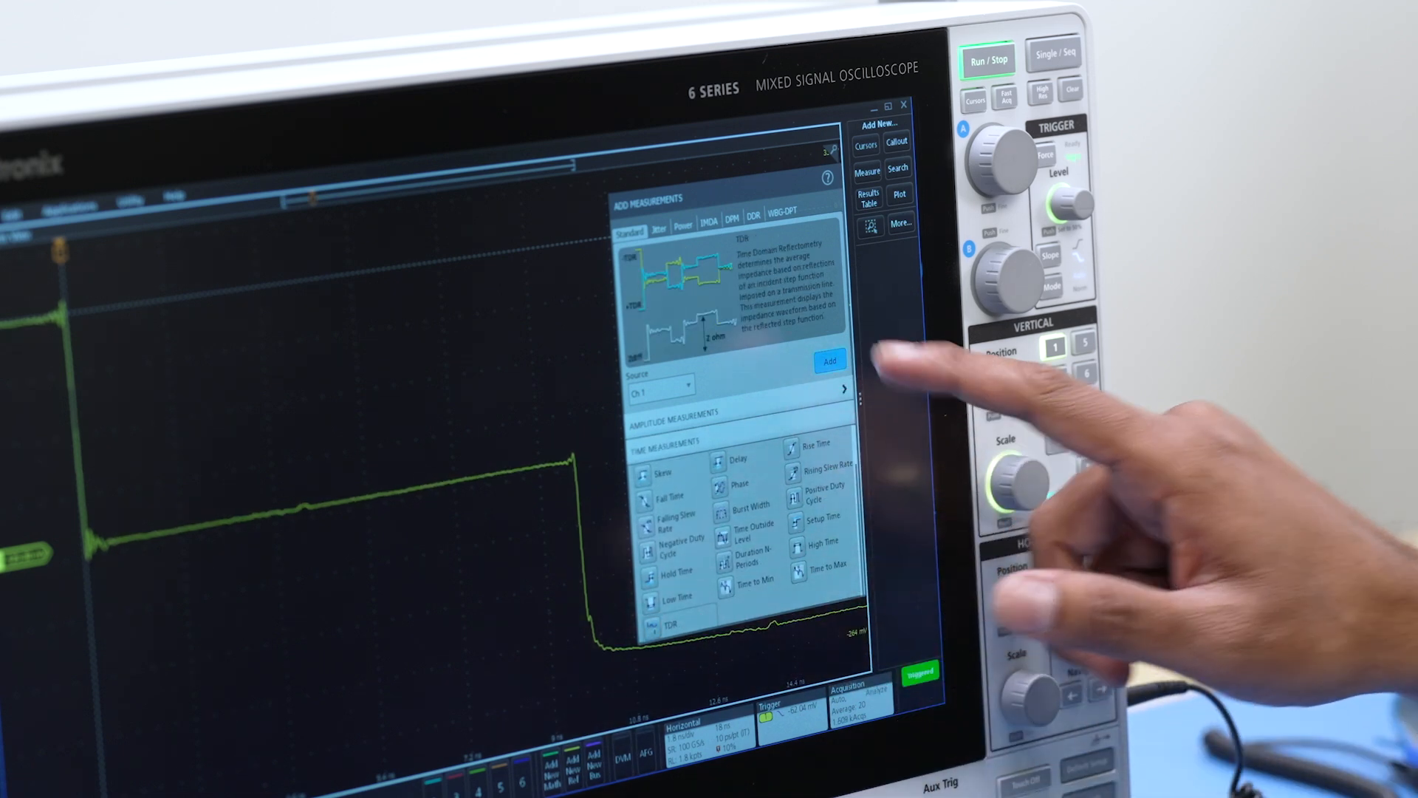
pyautogui.click(829, 361)
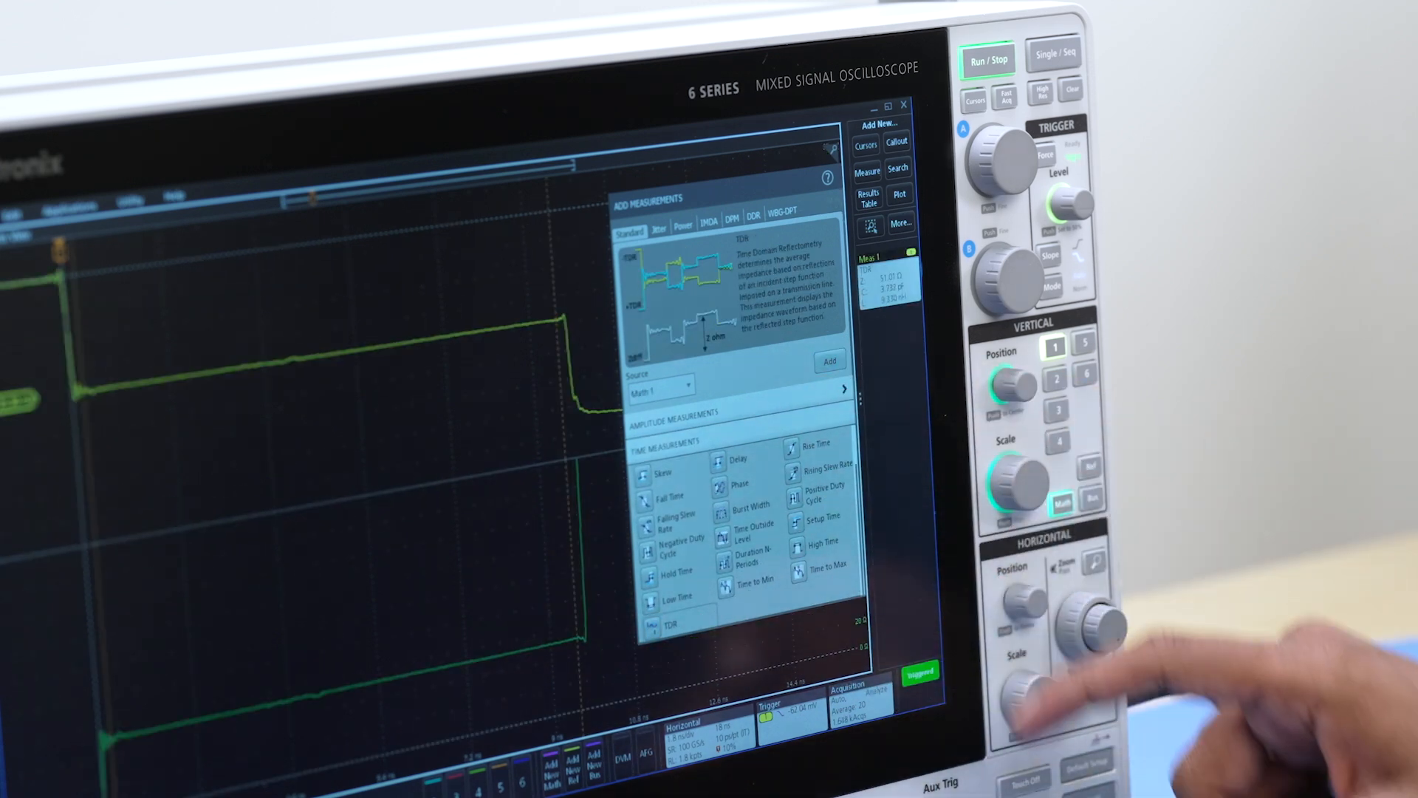